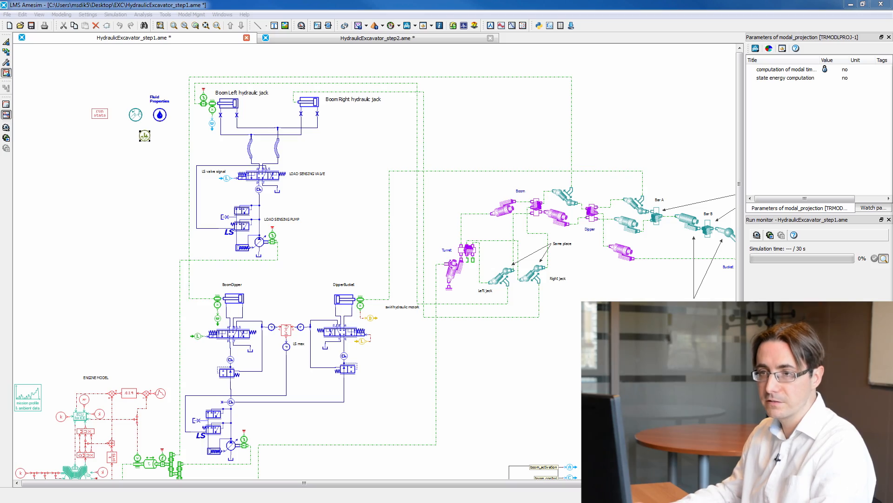
{"action": "mouse_move", "coordinate": [490, 421]}
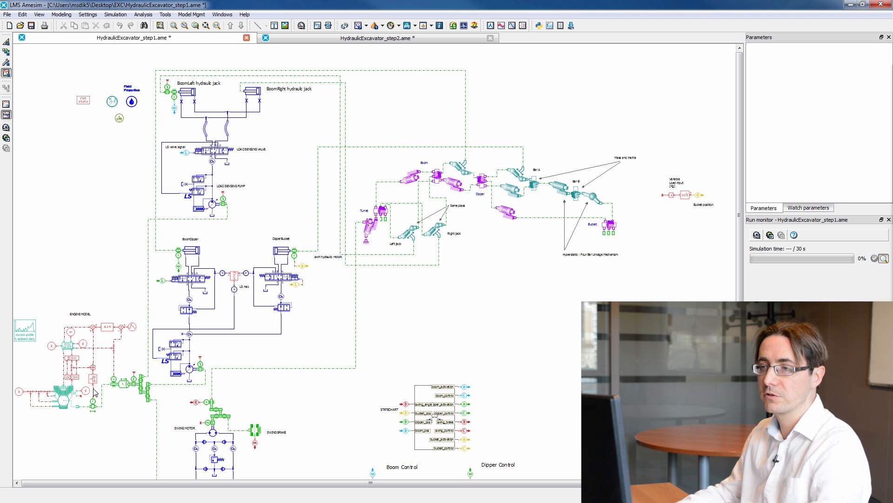
{"action": "mouse_move", "coordinate": [537, 298]}
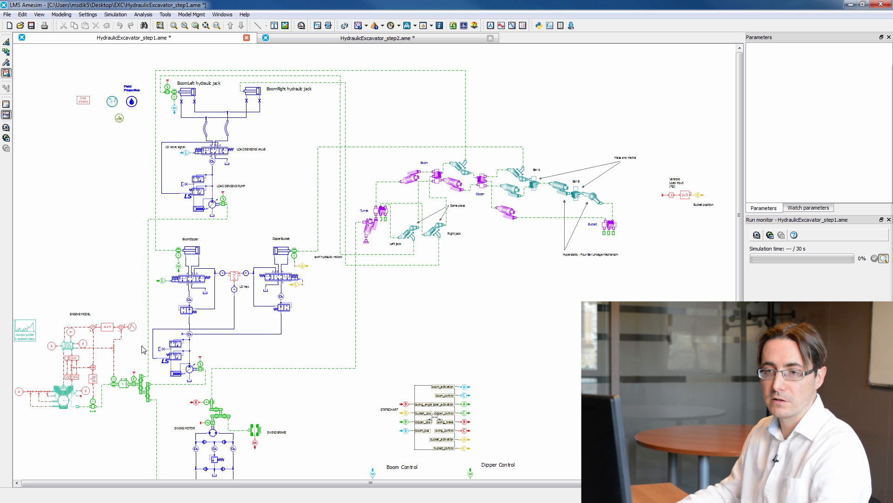
{"action": "mouse_move", "coordinate": [90, 322]}
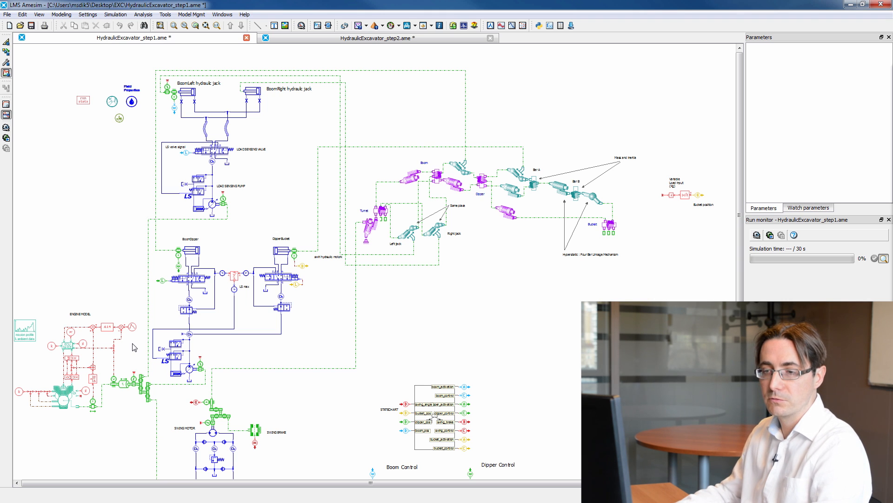
Step: Start the results replay so the 3D excavator animates beside the jack and swing plots
{"action": "scroll", "scroll_direction": "down", "scroll_amount": 3}
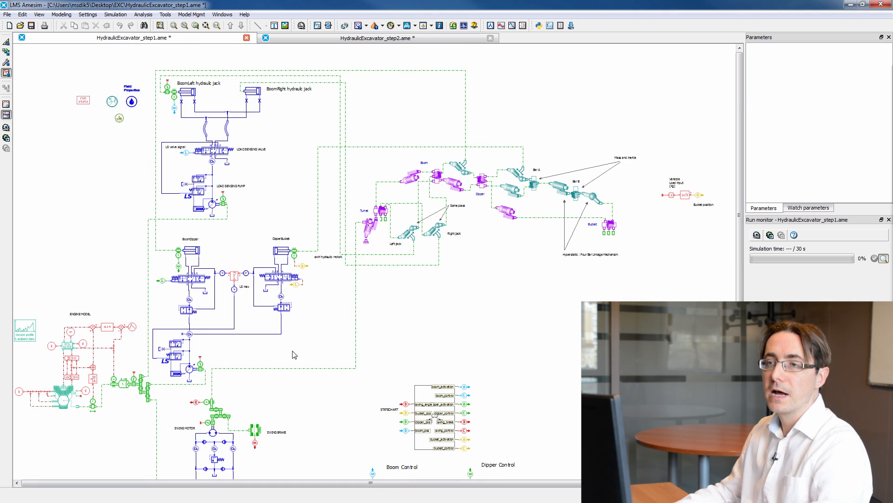
{"action": "mouse_move", "coordinate": [238, 128]}
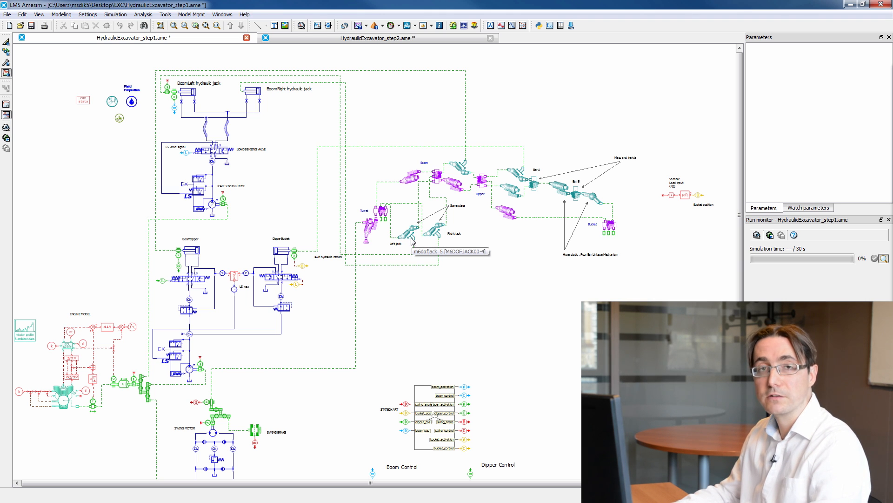
{"action": "scroll", "scroll_direction": "down", "scroll_amount": 3}
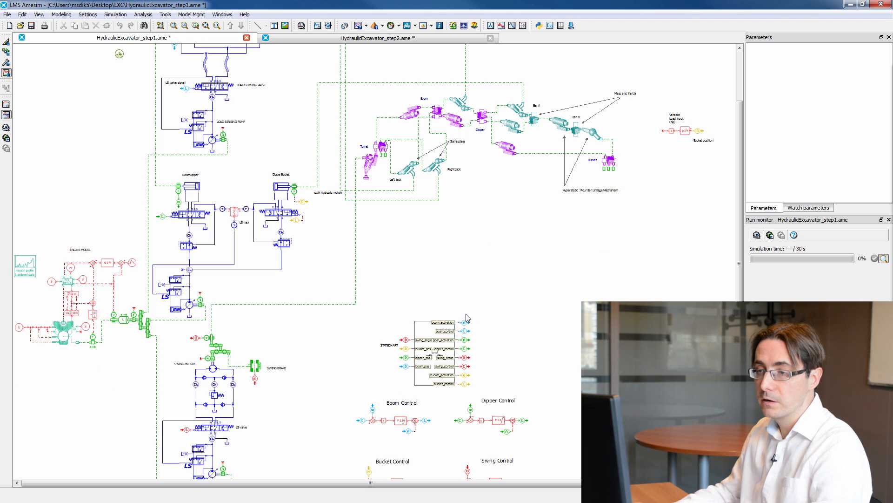
{"action": "mouse_move", "coordinate": [519, 368]}
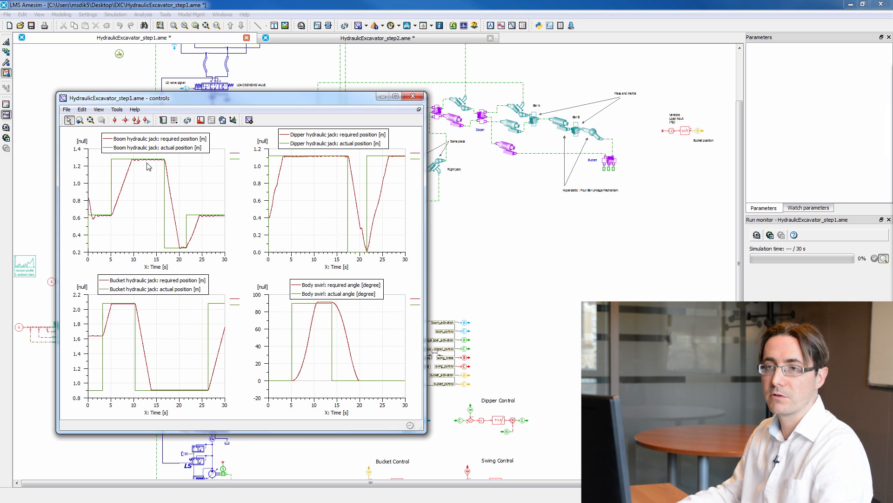
{"action": "mouse_move", "coordinate": [248, 187]}
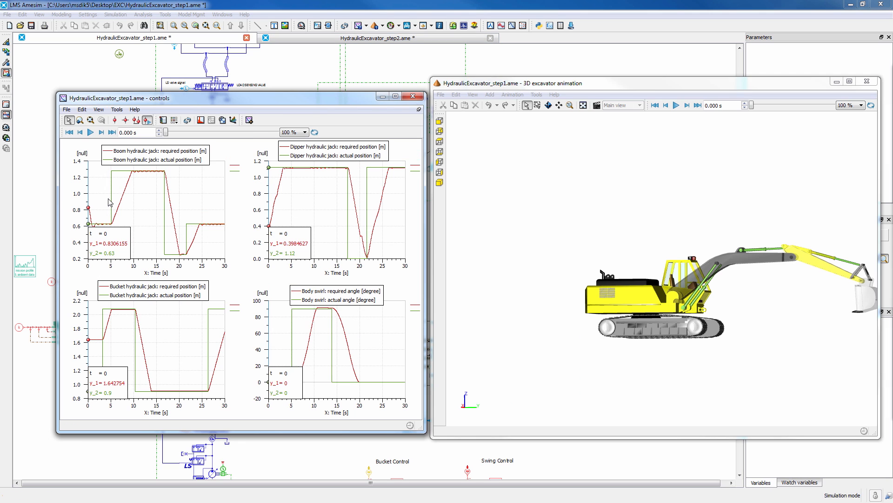
{"action": "left_click", "coordinate": [90, 132]}
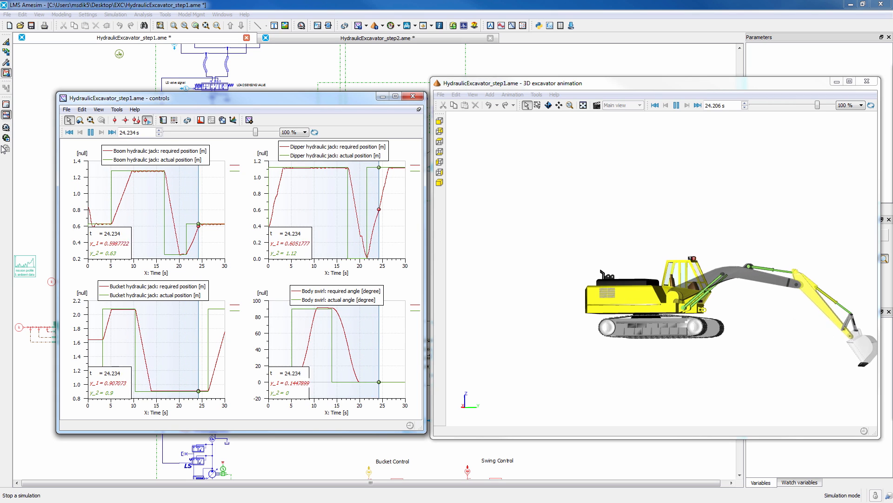
{"action": "left_click", "coordinate": [91, 132]}
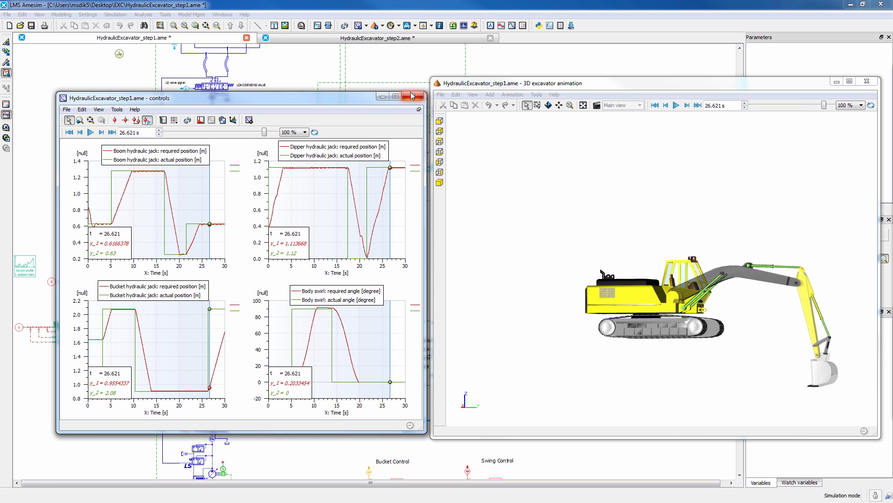
Step: Close the jack plots and 3D animation and select the runstats block for its CPU time
{"action": "left_click", "coordinate": [413, 95]}
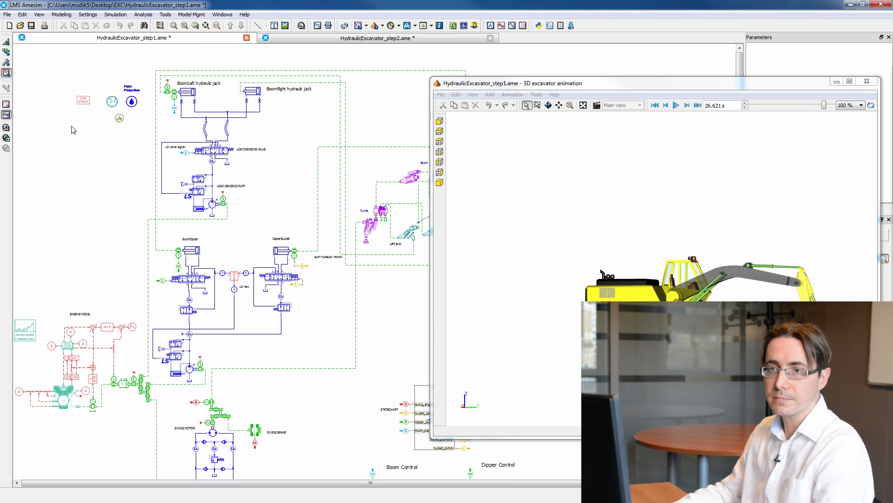
{"action": "left_click", "coordinate": [83, 99]}
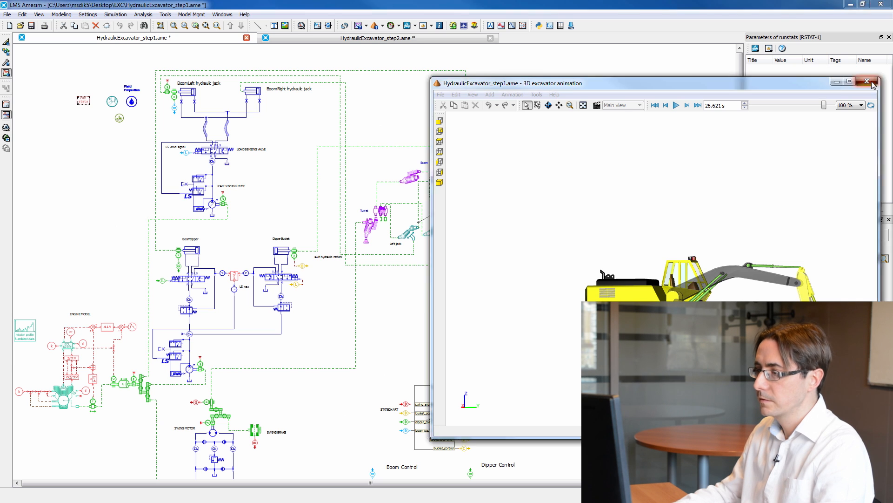
{"action": "left_click", "coordinate": [869, 82]}
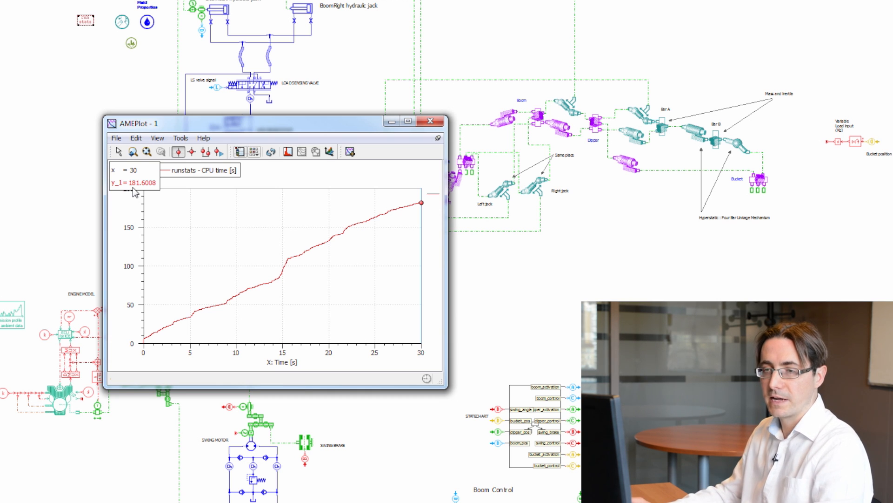
{"action": "mouse_move", "coordinate": [140, 199]}
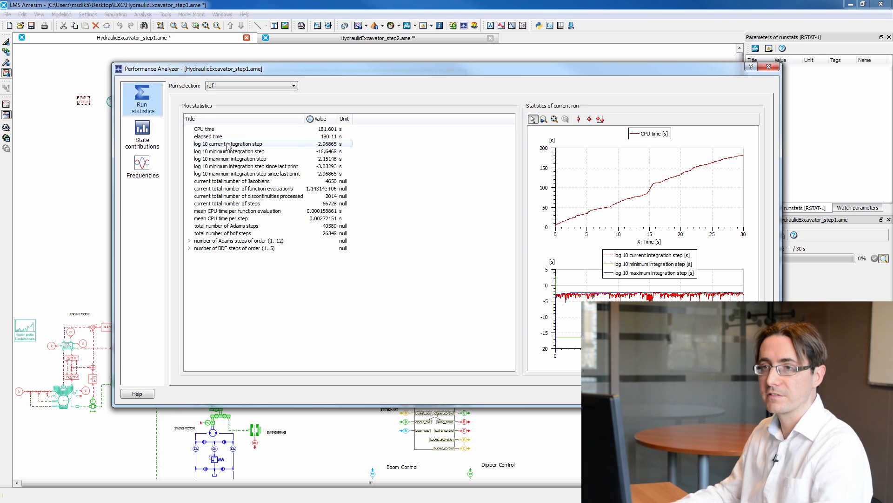
Step: Show the state contributions listing which states limited the integration step
{"action": "left_click", "coordinate": [142, 135]}
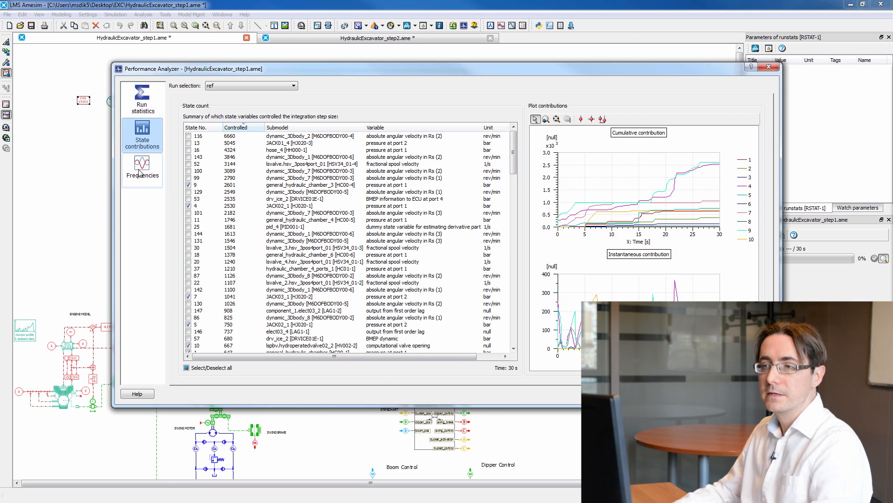
{"action": "left_click", "coordinate": [142, 168]}
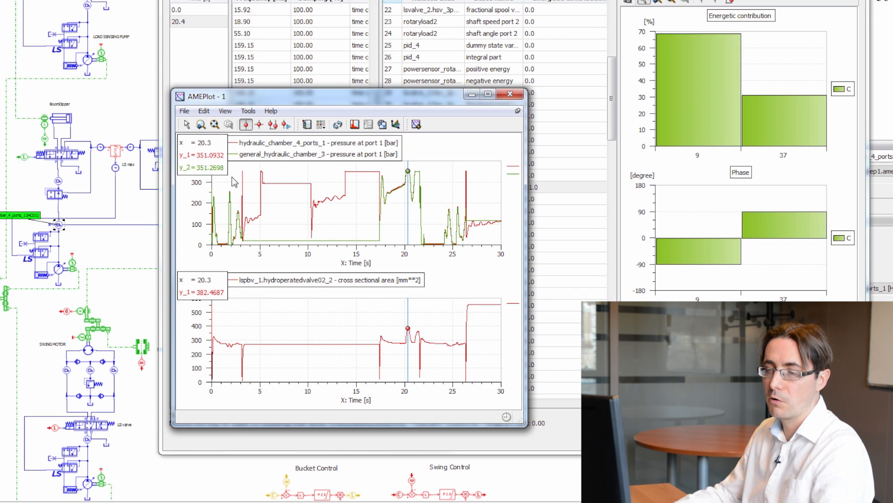
{"action": "mouse_move", "coordinate": [421, 330]}
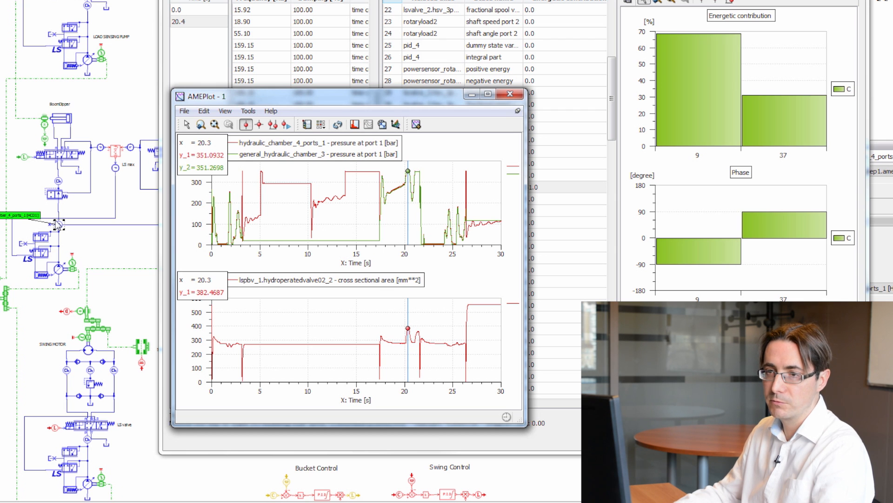
{"action": "mouse_move", "coordinate": [419, 373]}
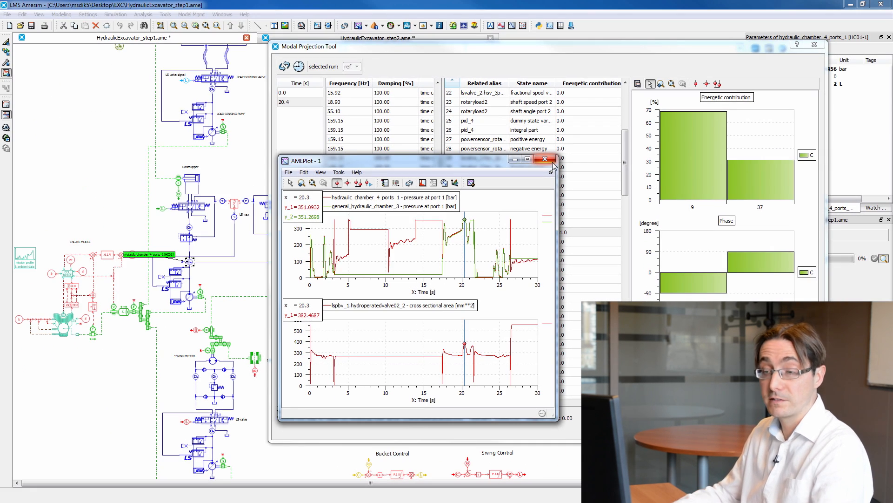
{"action": "mouse_move", "coordinate": [545, 160]}
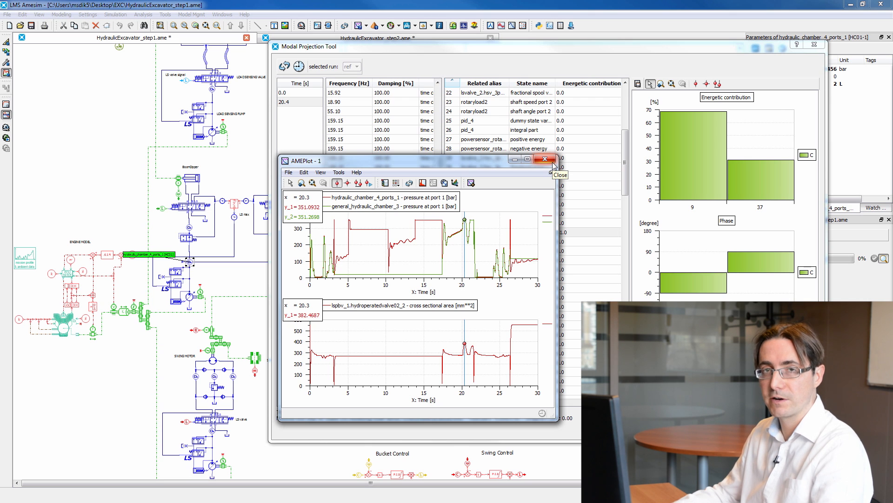
Step: Close the chamber pressure and valve area plots to return to the schematic
{"action": "left_click", "coordinate": [543, 159]}
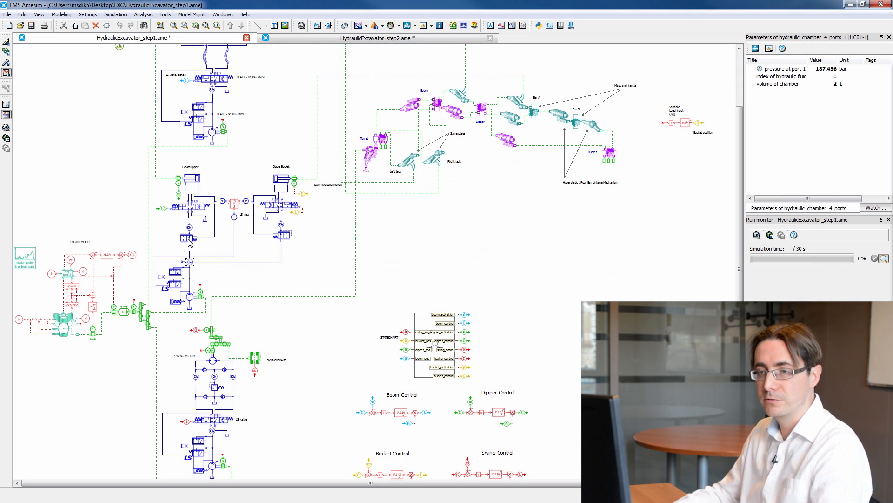
{"action": "mouse_move", "coordinate": [189, 248]}
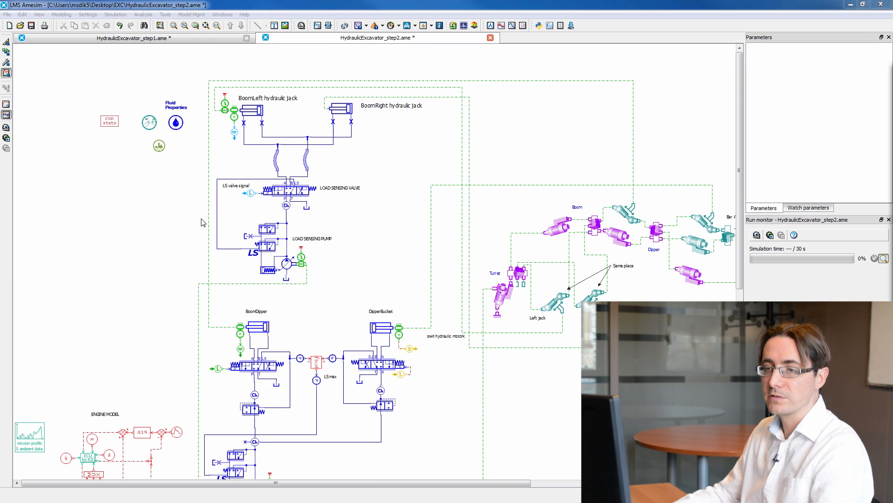
Step: Scroll the file list toward the step6 and dashboard excavator models
{"action": "scroll", "scroll_direction": "down", "scroll_amount": 3}
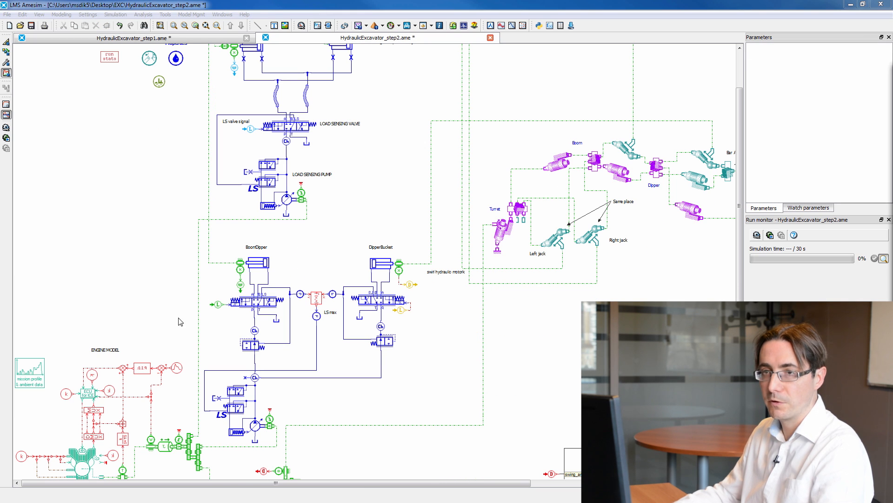
{"action": "mouse_move", "coordinate": [256, 383]}
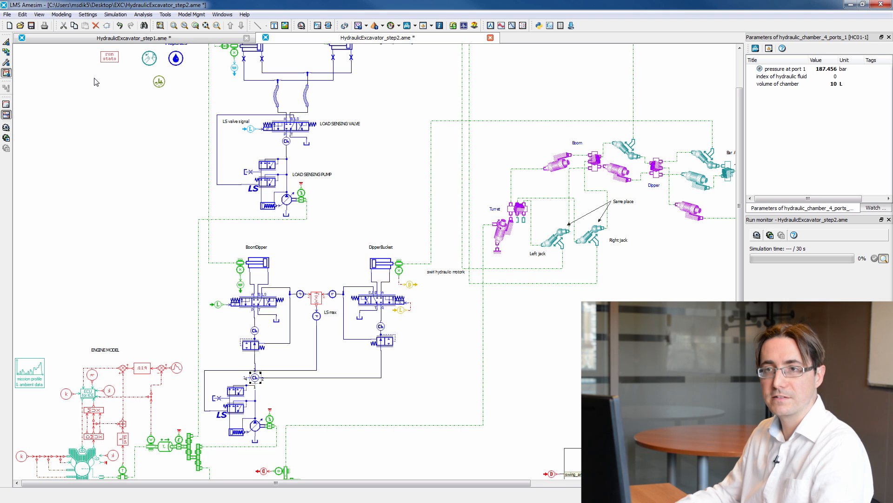
{"action": "mouse_move", "coordinate": [114, 67]}
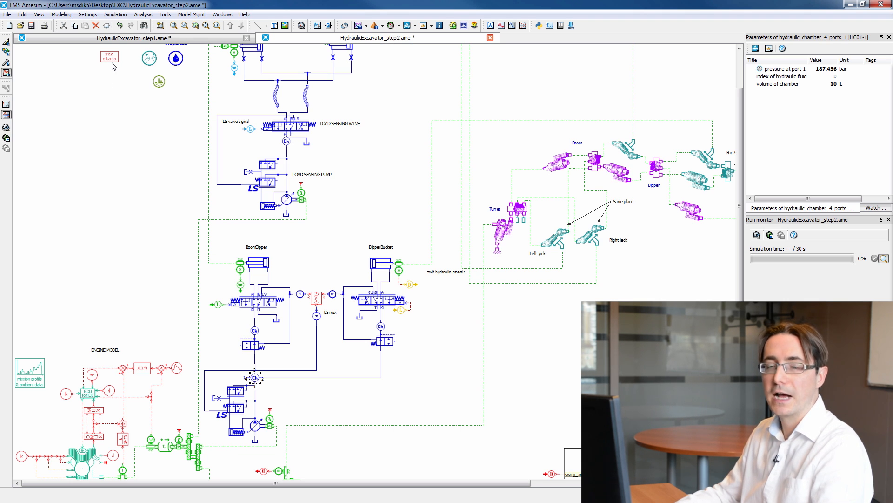
{"action": "mouse_move", "coordinate": [147, 39]}
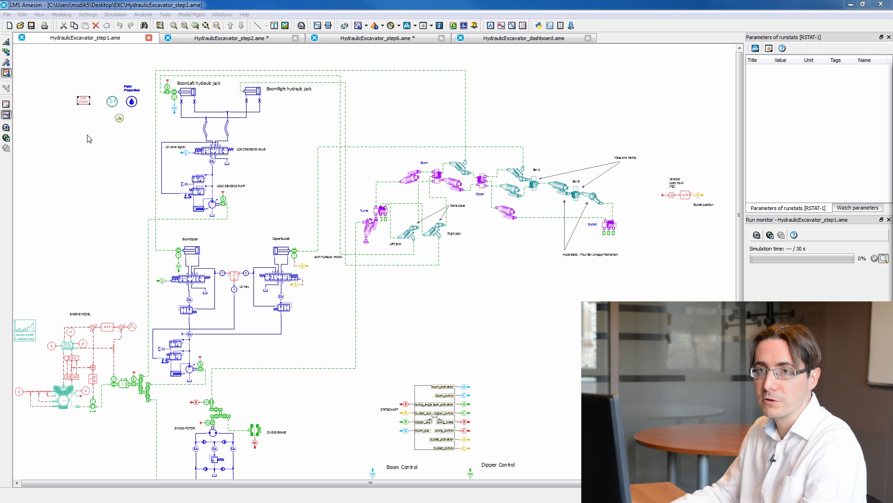
Step: Select the boom jack JACK02_1 to show its parameters and variables
{"action": "left_click", "coordinate": [191, 251]}
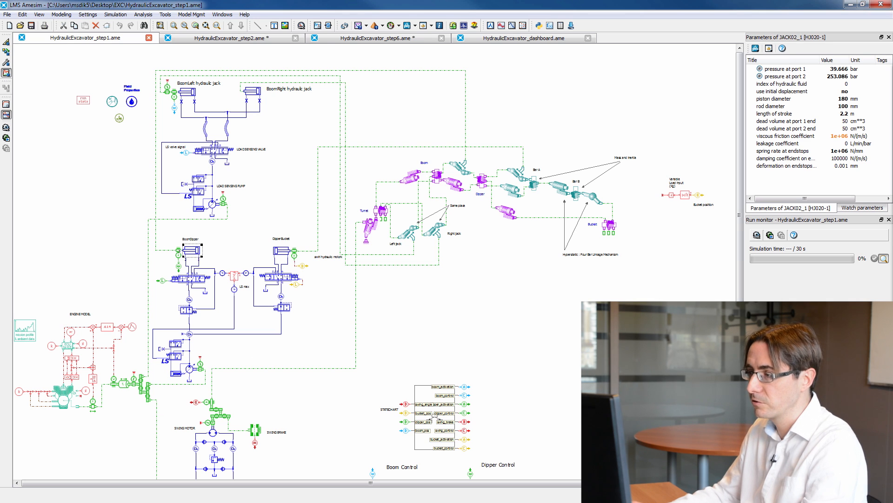
{"action": "mouse_move", "coordinate": [391, 166]}
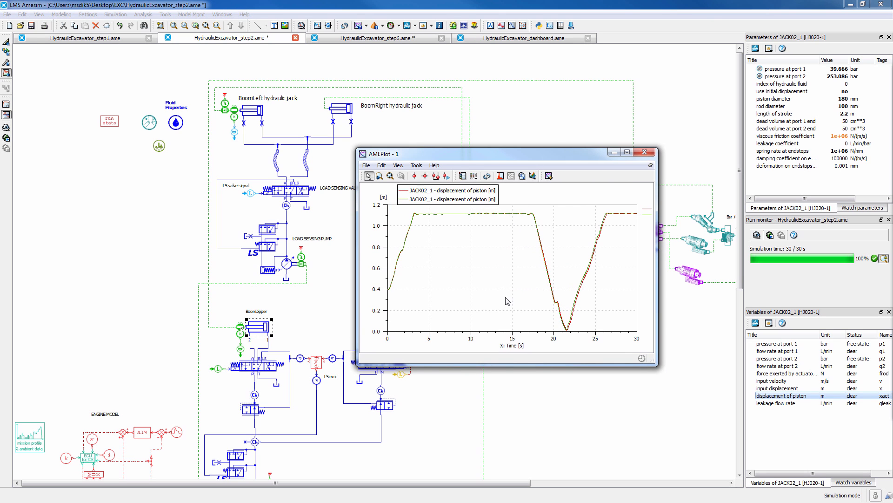
{"action": "mouse_move", "coordinate": [467, 227]}
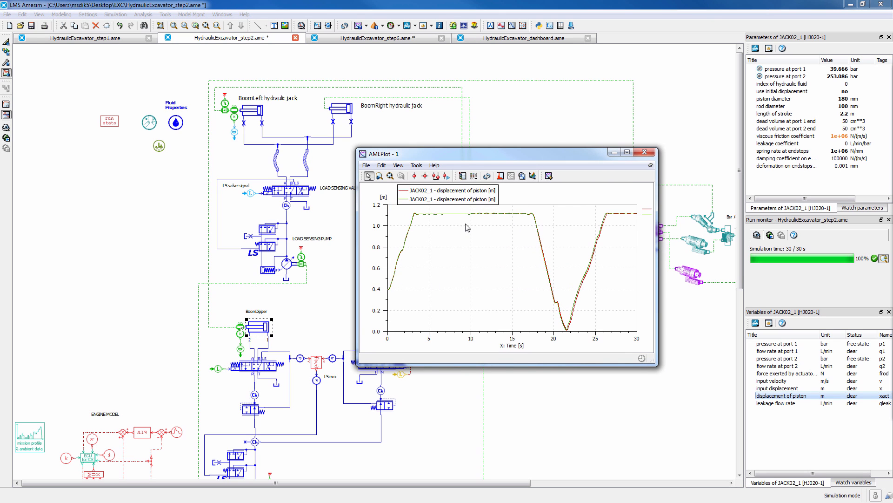
{"action": "mouse_move", "coordinate": [609, 218]}
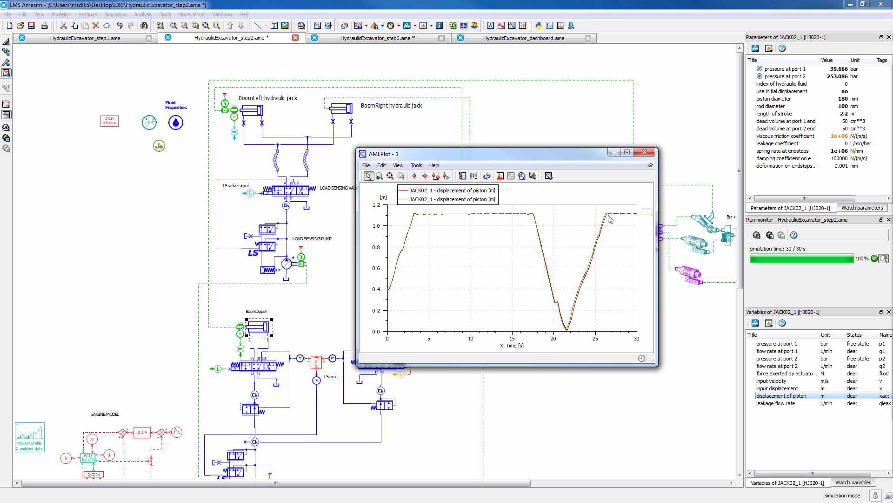
{"action": "mouse_move", "coordinate": [532, 255]}
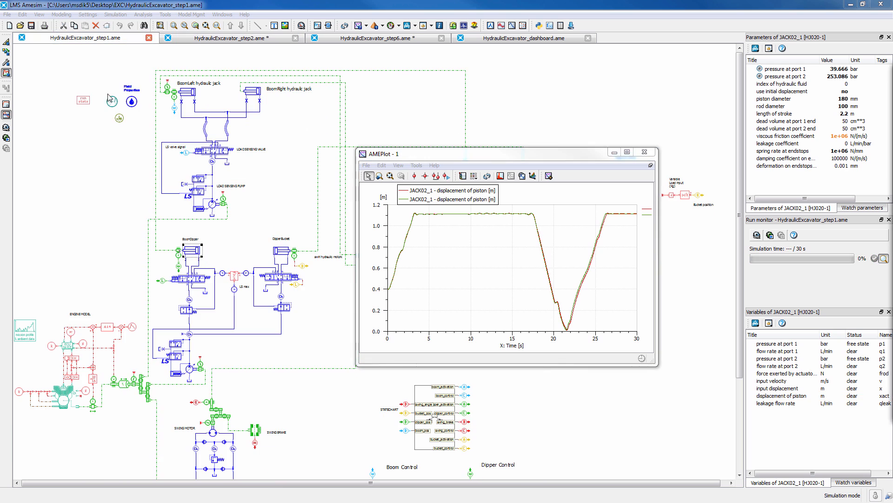
Step: Return to the step2 model and read both curves at 30 s, about 181.6 and 84.3 s CPU
{"action": "left_click", "coordinate": [83, 99]}
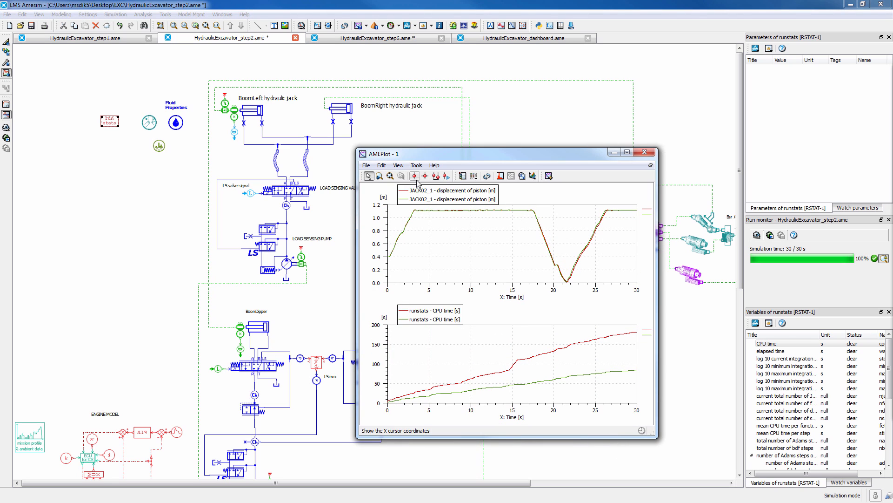
{"action": "left_click", "coordinate": [415, 176]}
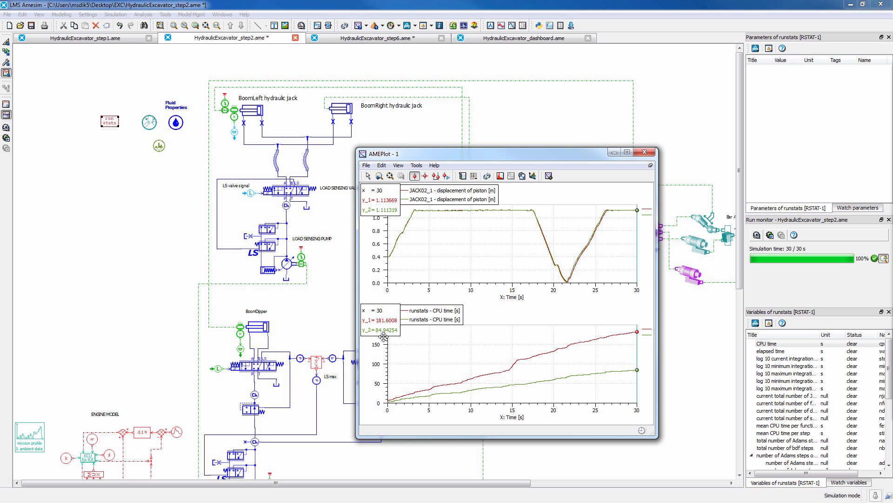
{"action": "mouse_move", "coordinate": [632, 351]}
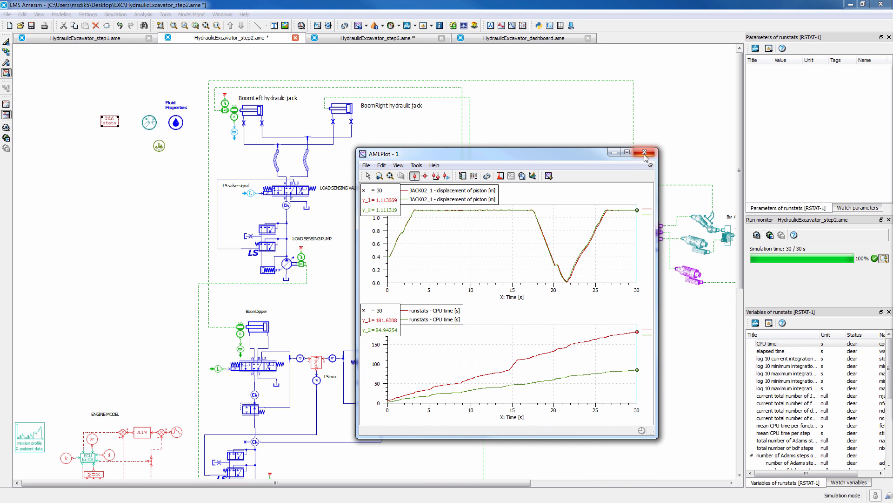
Step: Close the comparison plot and show the step6 fixed-step Euler settings with 0.00015 s step
{"action": "left_click", "coordinate": [644, 151]}
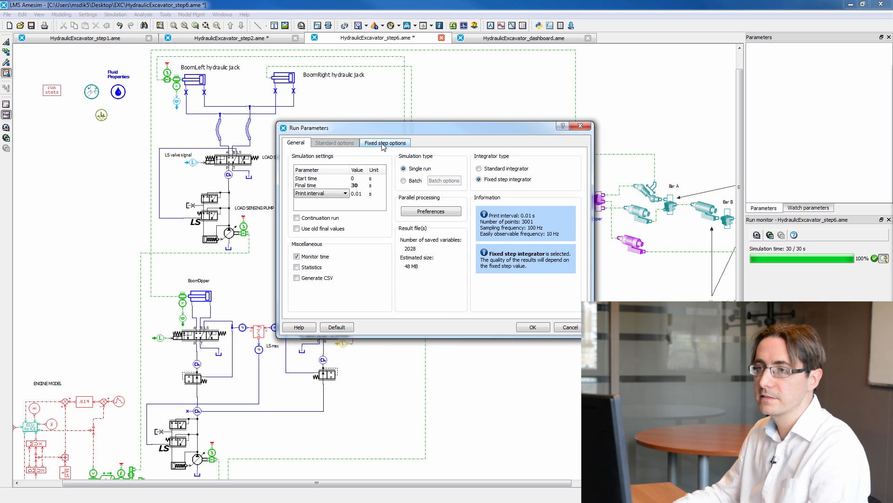
{"action": "left_click", "coordinate": [385, 142]}
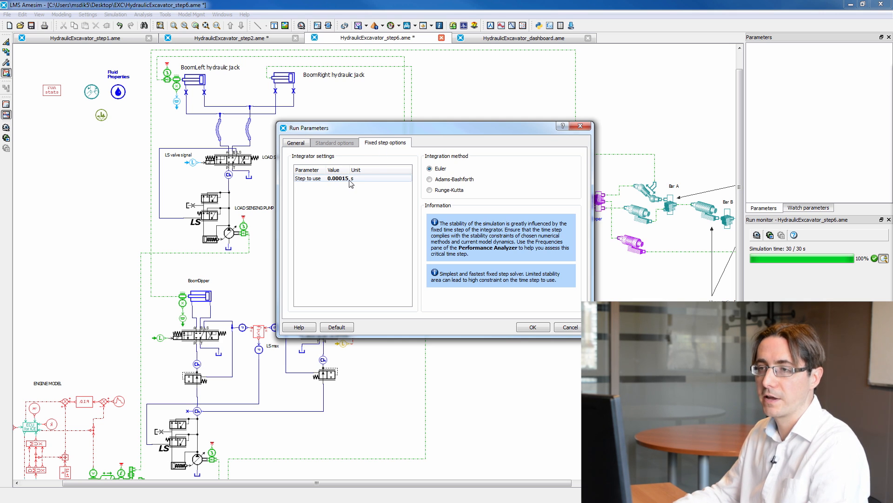
{"action": "mouse_move", "coordinate": [350, 182]}
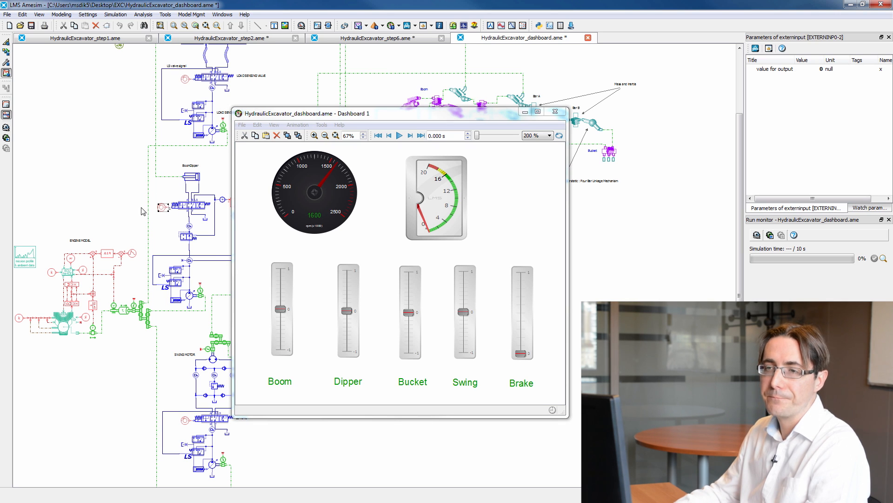
{"action": "mouse_move", "coordinate": [188, 187]}
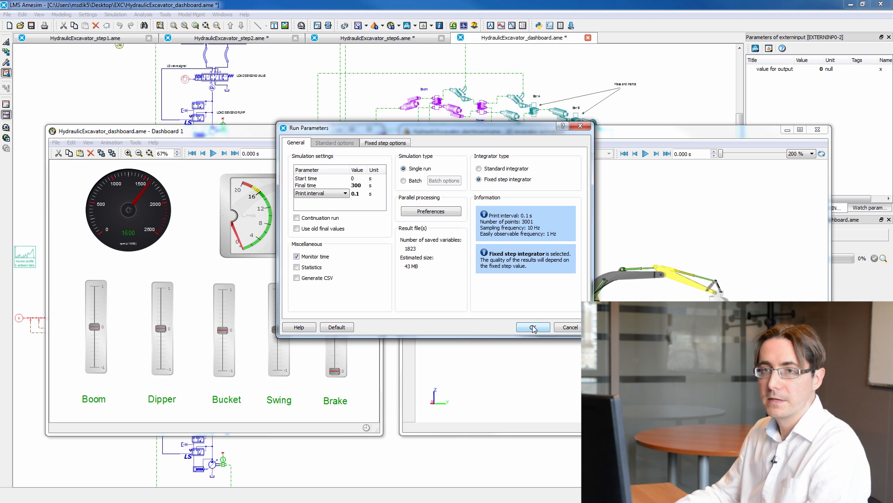
Step: Confirm the 300 s fixed-step run with a 0.1 print interval
{"action": "left_click", "coordinate": [532, 327]}
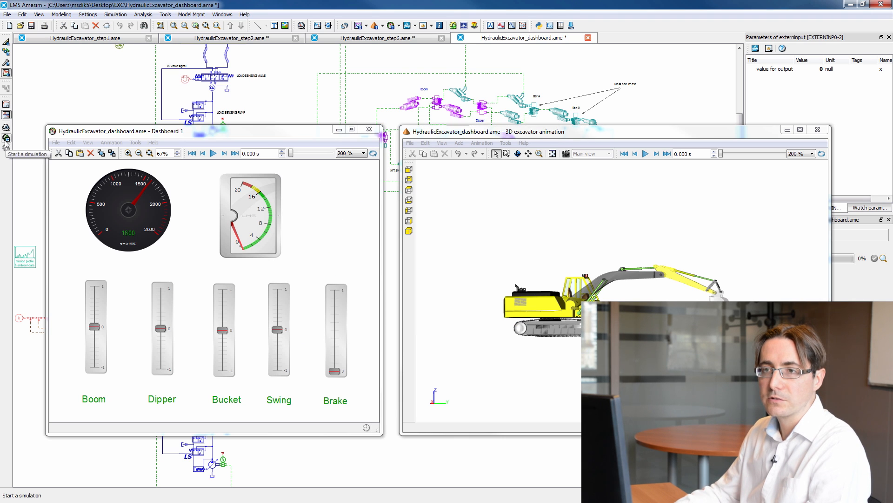
{"action": "mouse_move", "coordinate": [112, 148]}
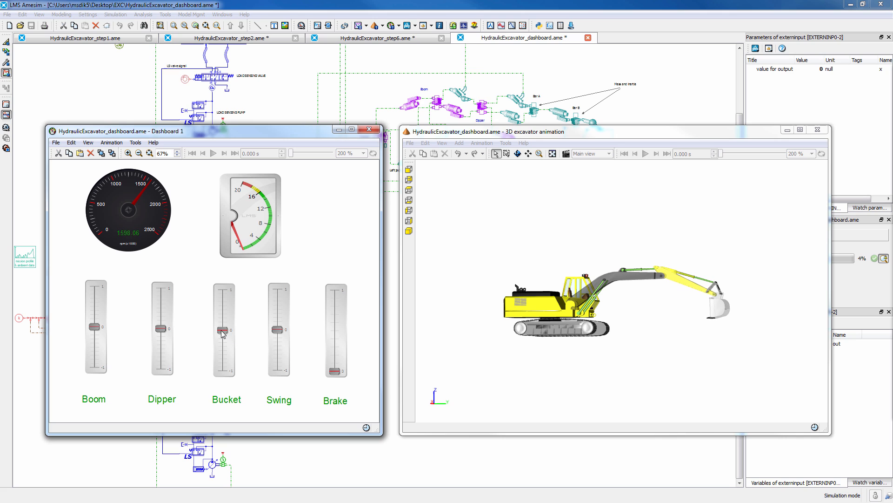
Step: Curl the bucket, swing the upper body both ways, and lower then stop the boom
{"action": "left_click_drag", "start_coordinate": [222, 330], "coordinate": [223, 289]}
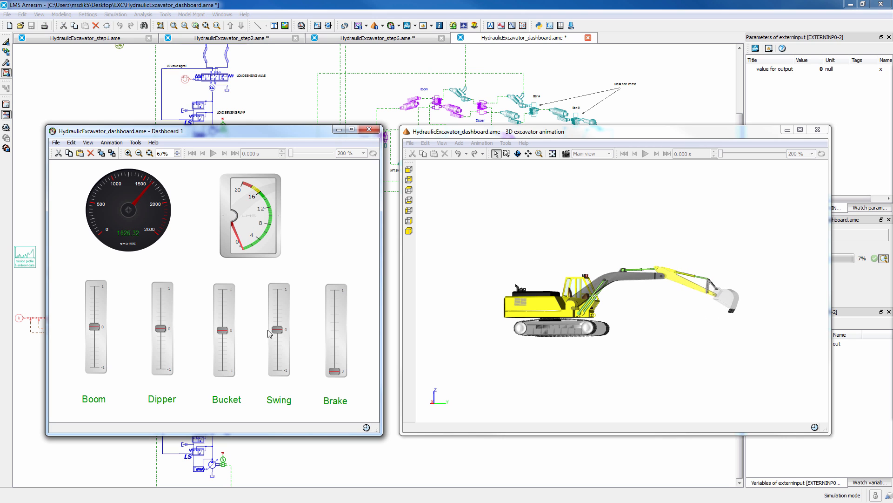
{"action": "left_click_drag", "start_coordinate": [278, 330], "coordinate": [279, 288]}
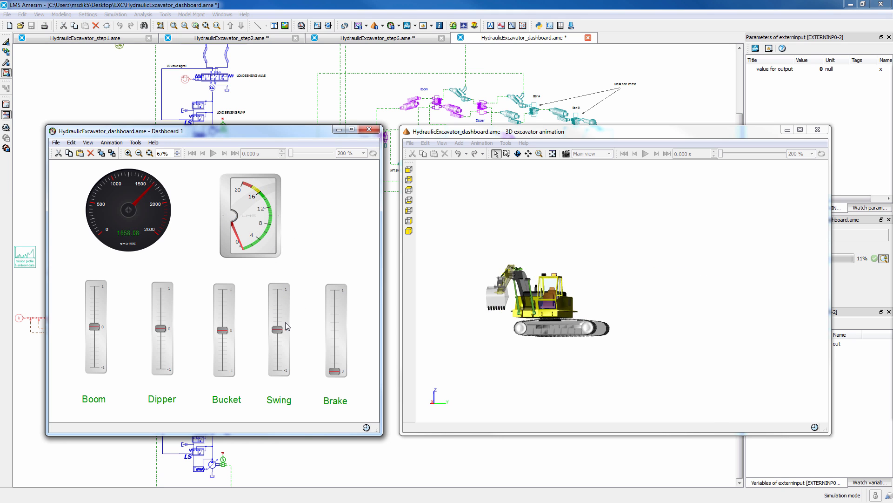
{"action": "left_click_drag", "start_coordinate": [278, 329], "coordinate": [278, 370]}
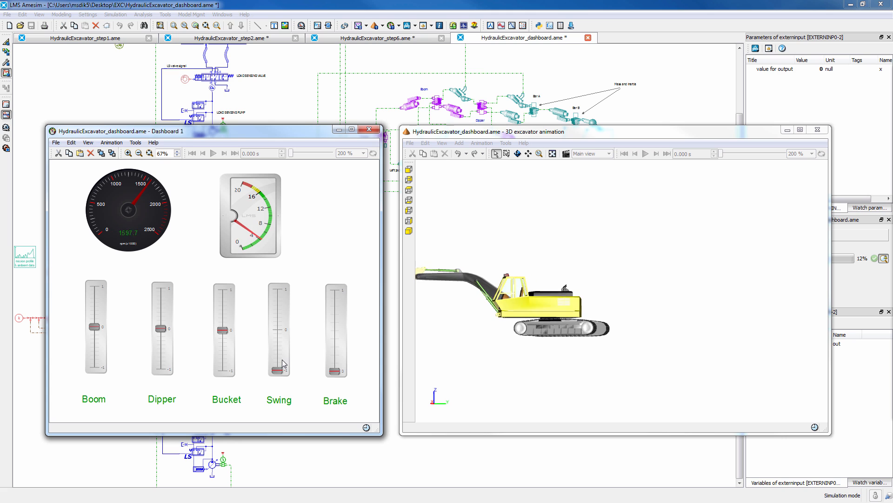
{"action": "left_click_drag", "start_coordinate": [279, 363], "coordinate": [279, 371]}
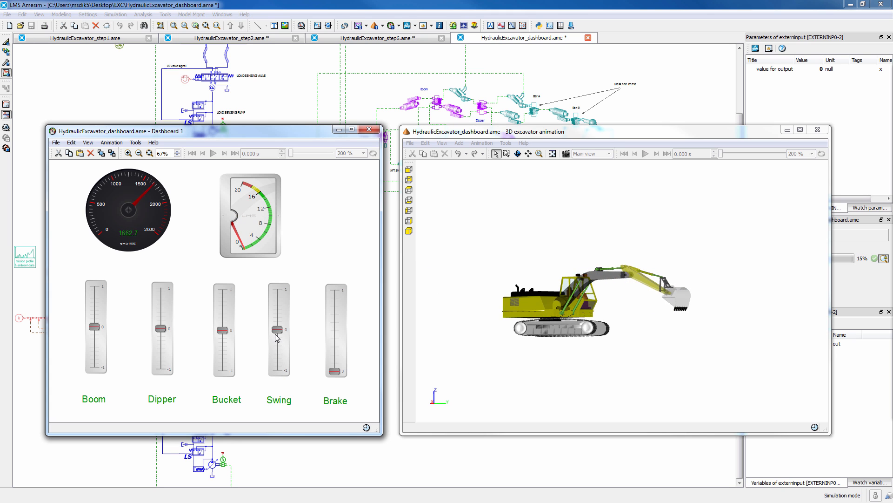
{"action": "left_click_drag", "start_coordinate": [162, 327], "coordinate": [162, 288]}
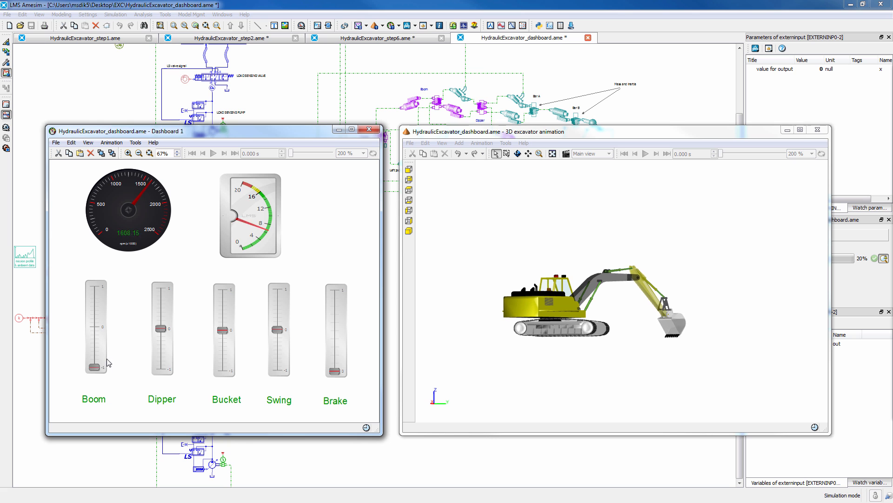
{"action": "left_click_drag", "start_coordinate": [95, 366], "coordinate": [95, 327]}
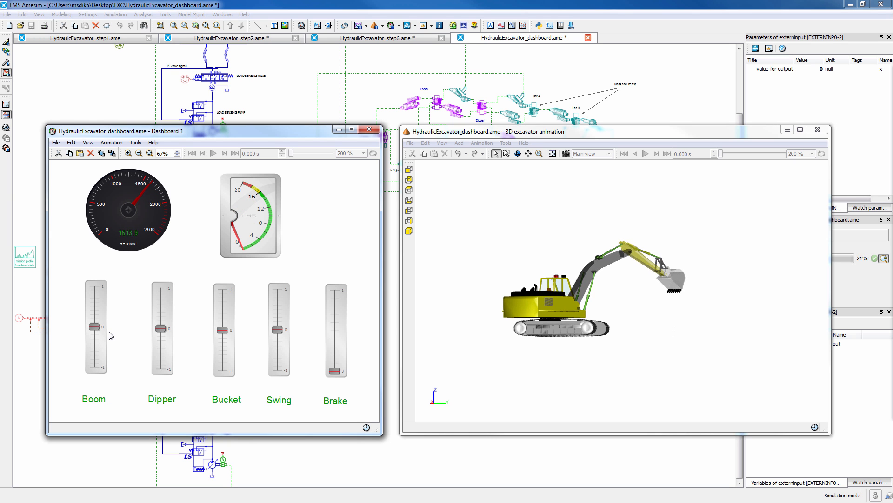